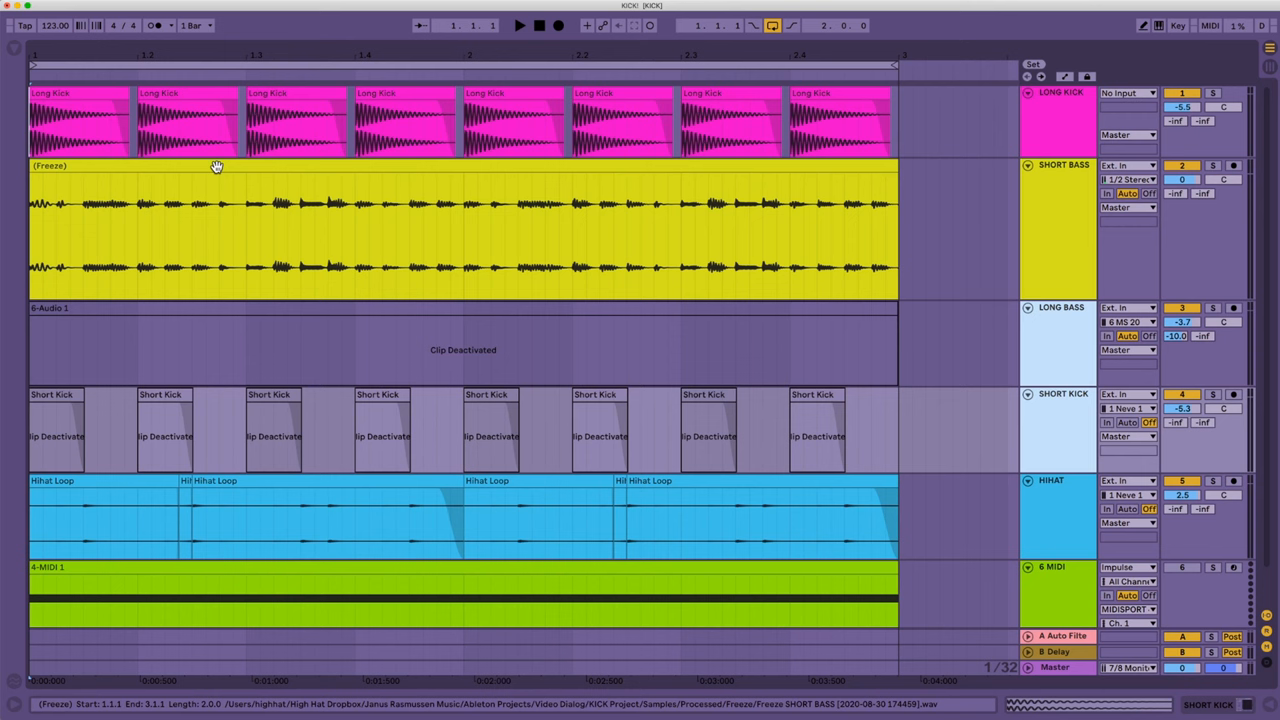
Deactivate the Long Kick and short bass clips, leaving the long bass playing with the hi-hat.
{"action": "left_click", "coordinate": [218, 230]}
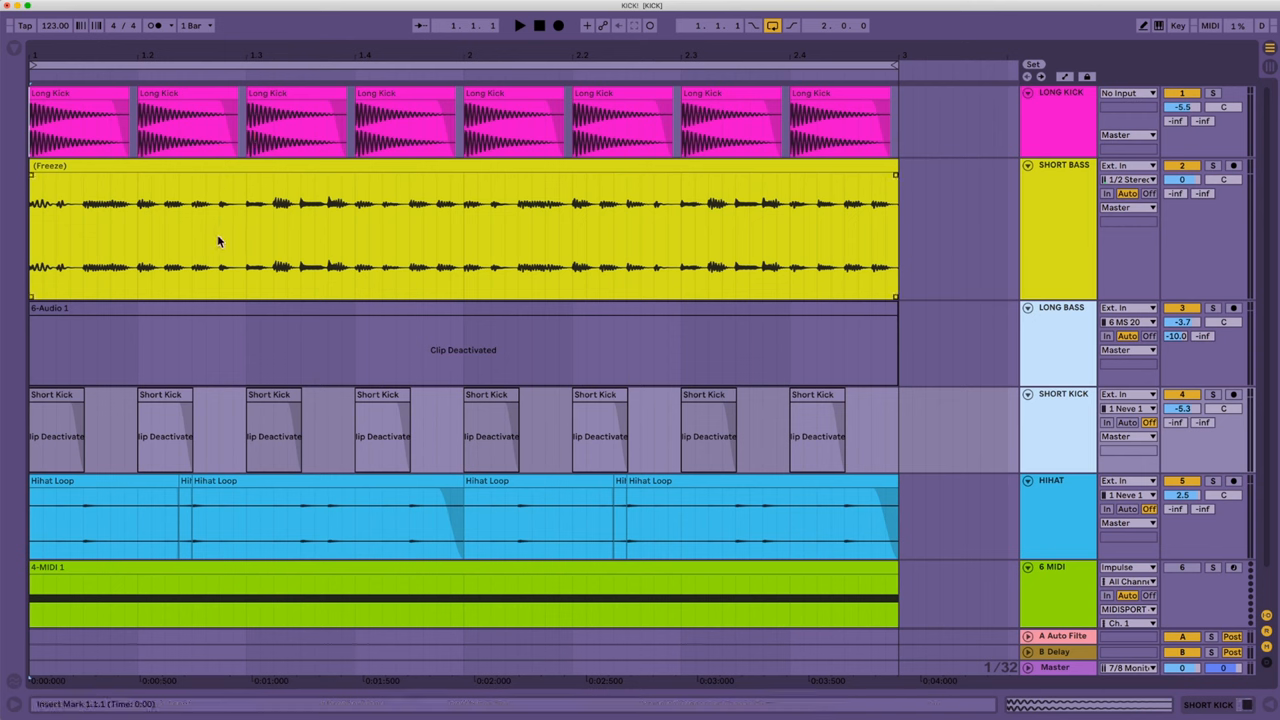
{"action": "left_click", "coordinate": [519, 25]}
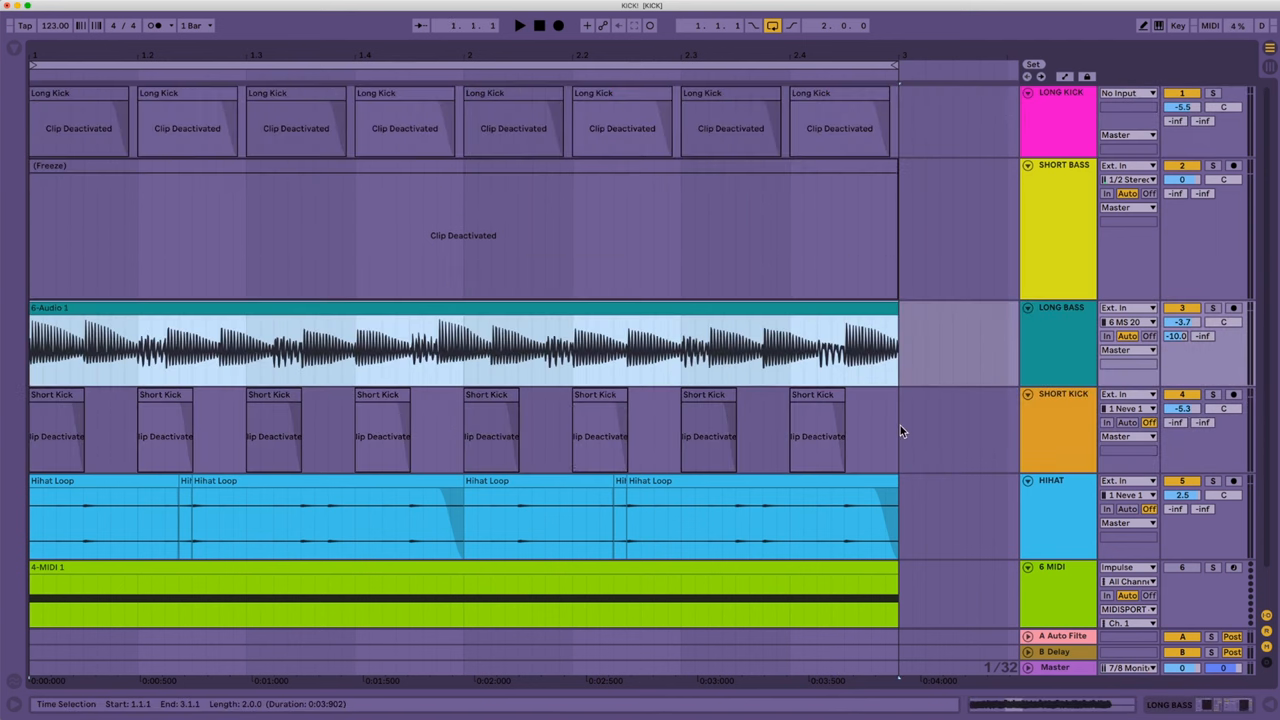
Audition the Short Kick clips, then reactivate the Long Kick clips against the long bass.
{"action": "left_click", "coordinate": [305, 355]}
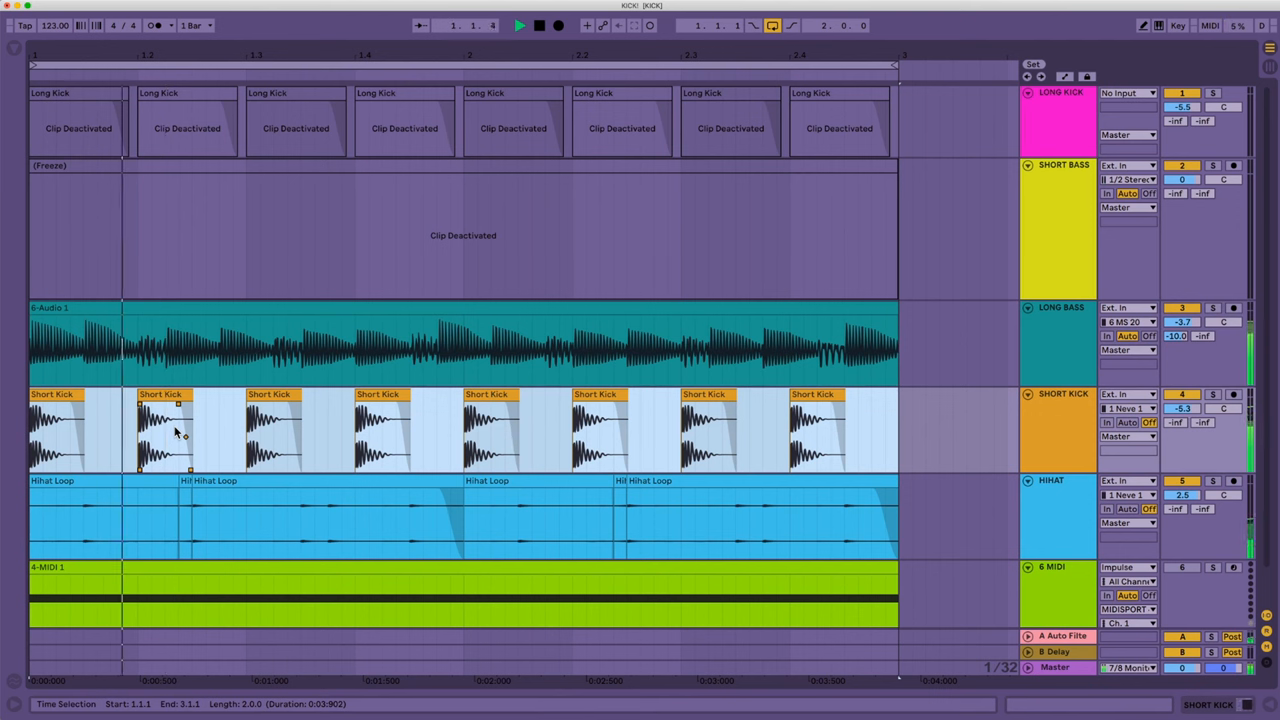
{"action": "left_click", "coordinate": [500, 340]}
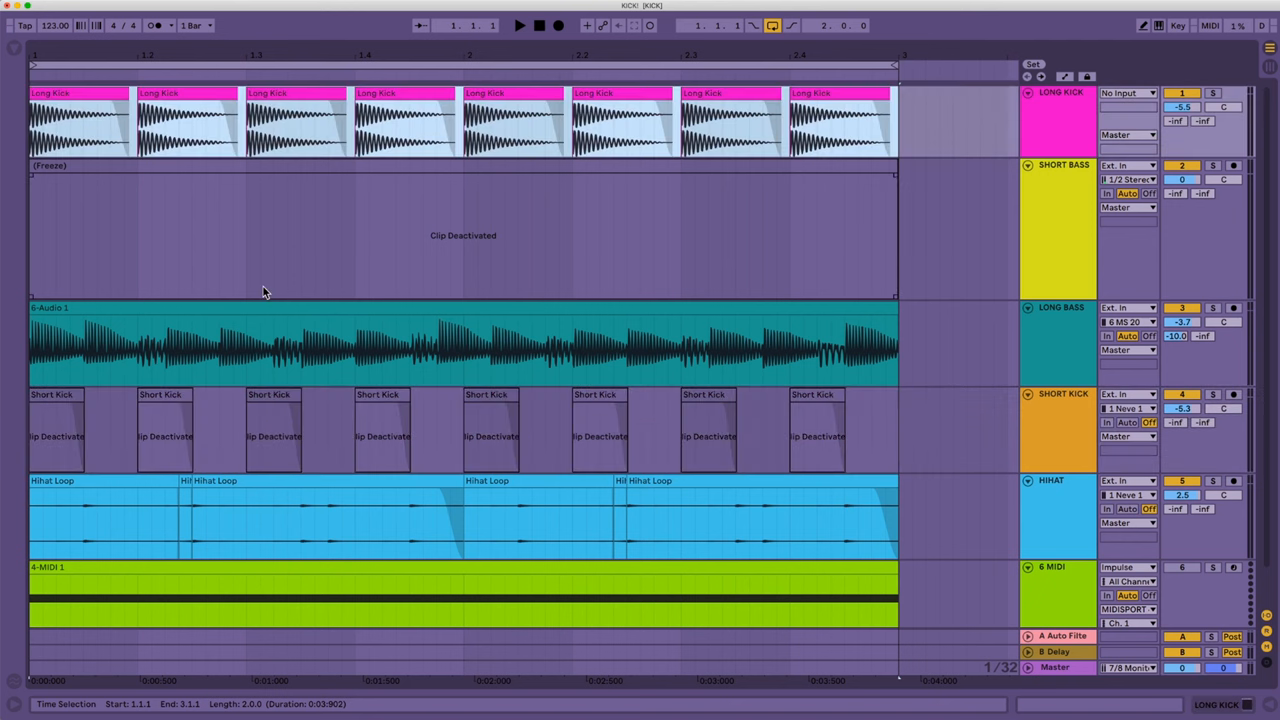
{"action": "left_click", "coordinate": [519, 25]}
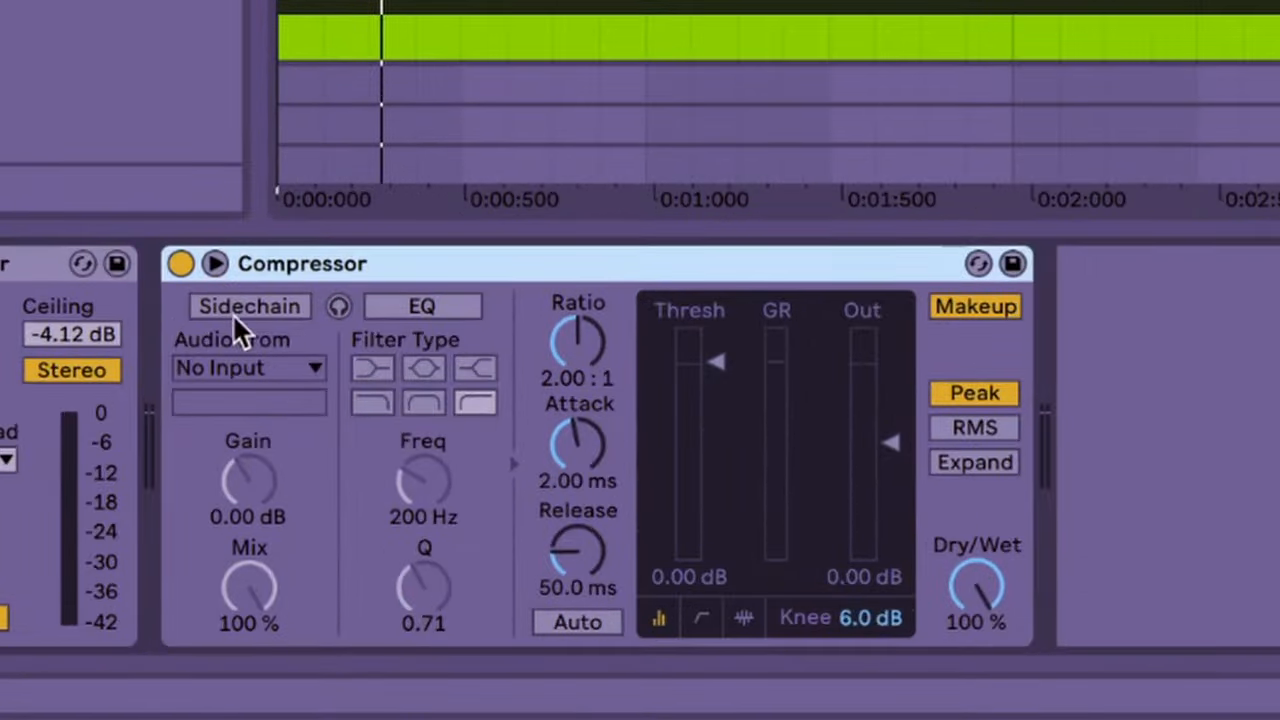
Sidechain the Compressor from SHORT KICK Post FX with inf:1 ratio and threshold near -14.9 dB.
{"action": "left_click", "coordinate": [249, 306]}
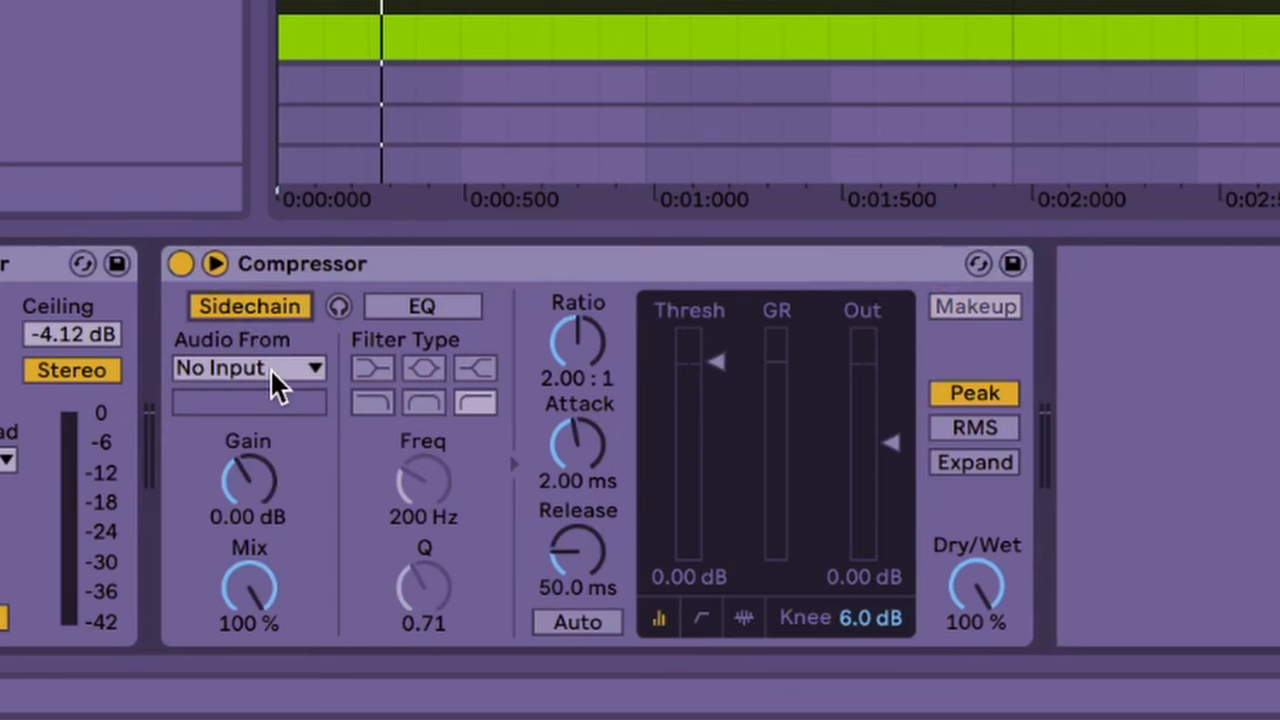
{"action": "left_click", "coordinate": [248, 367]}
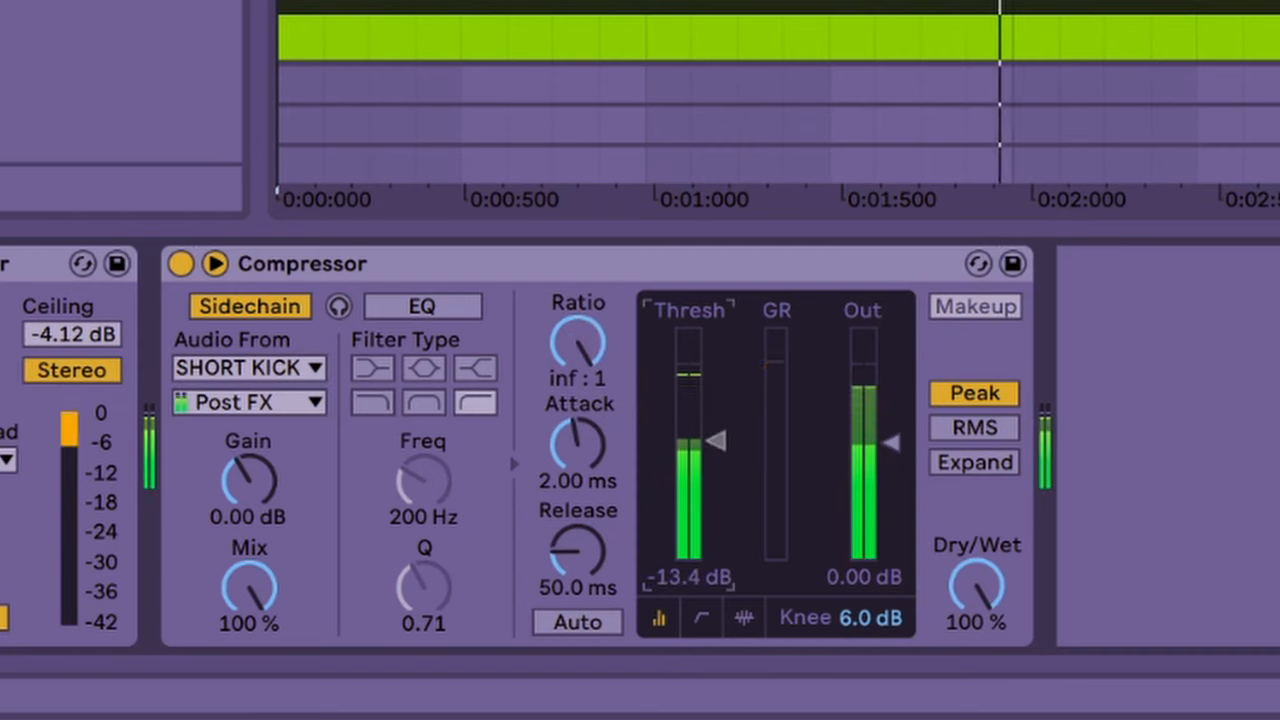
{"action": "left_click_drag", "start_coordinate": [718, 441], "coordinate": [718, 465]}
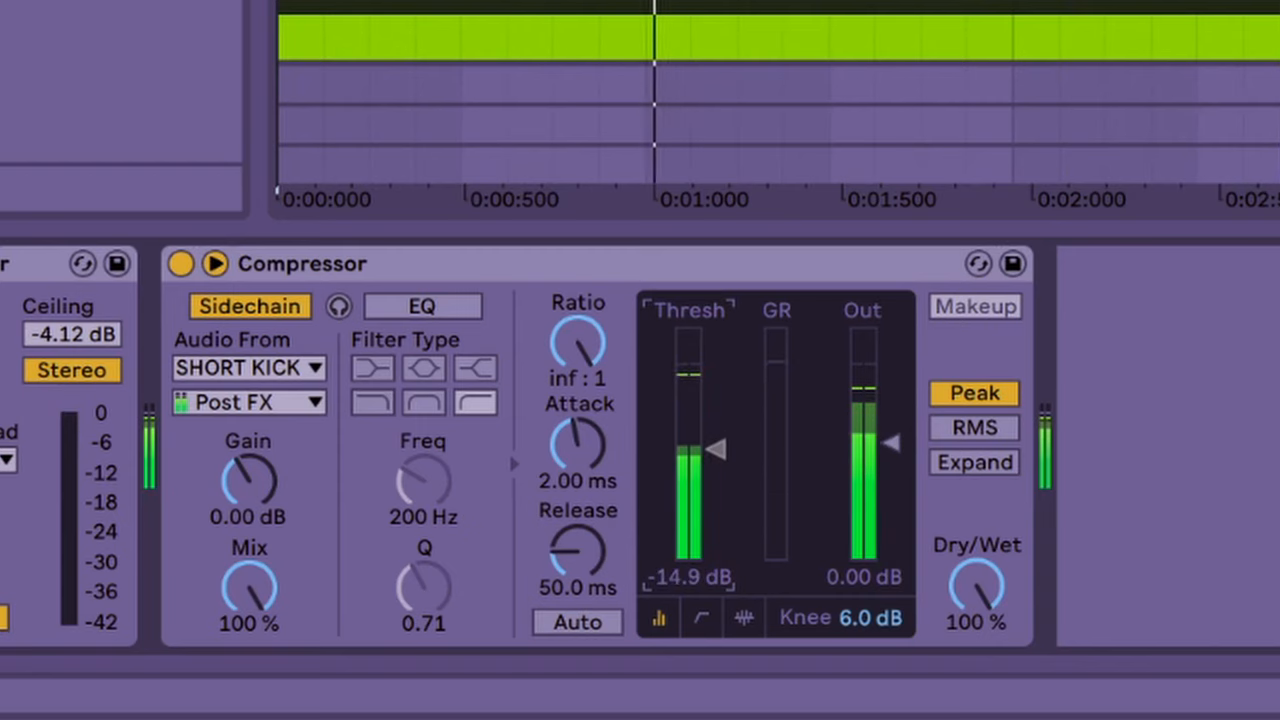
{"action": "left_click_drag", "start_coordinate": [715, 447], "coordinate": [715, 442]}
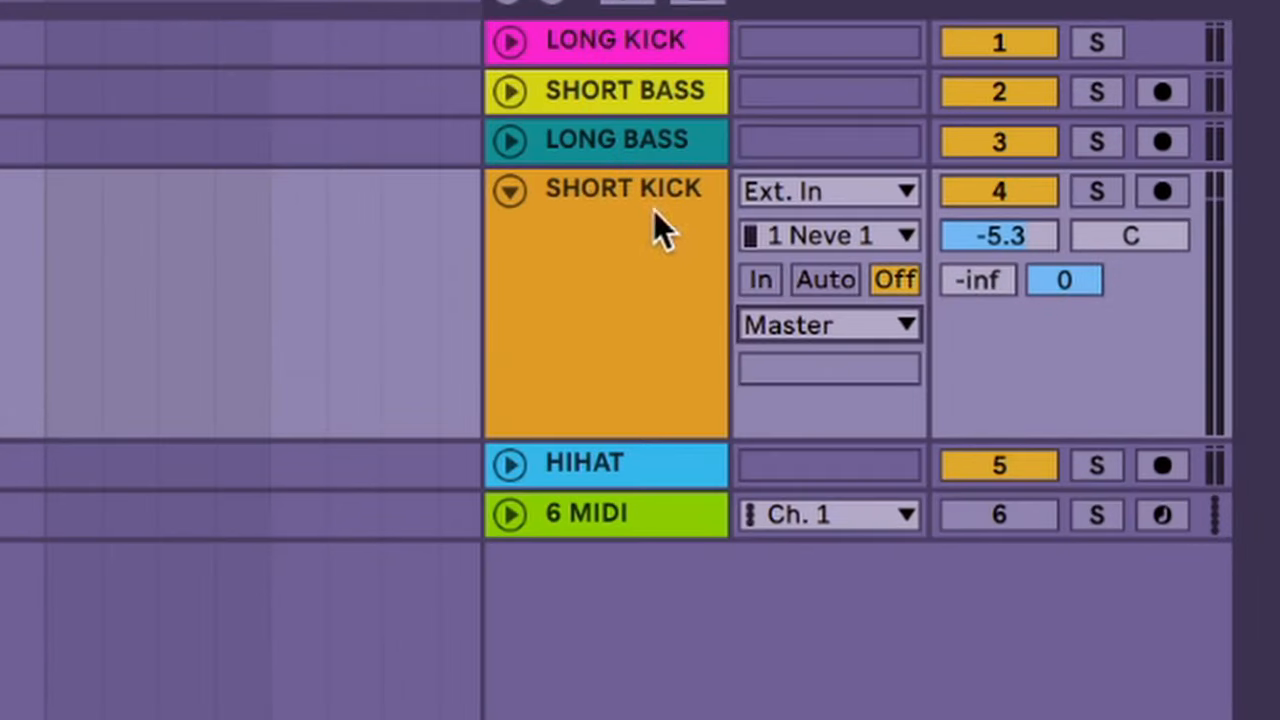
Place FabFilter Pro-Q 3 on the LONG BASS track and show its editor.
{"action": "left_click", "coordinate": [828, 324]}
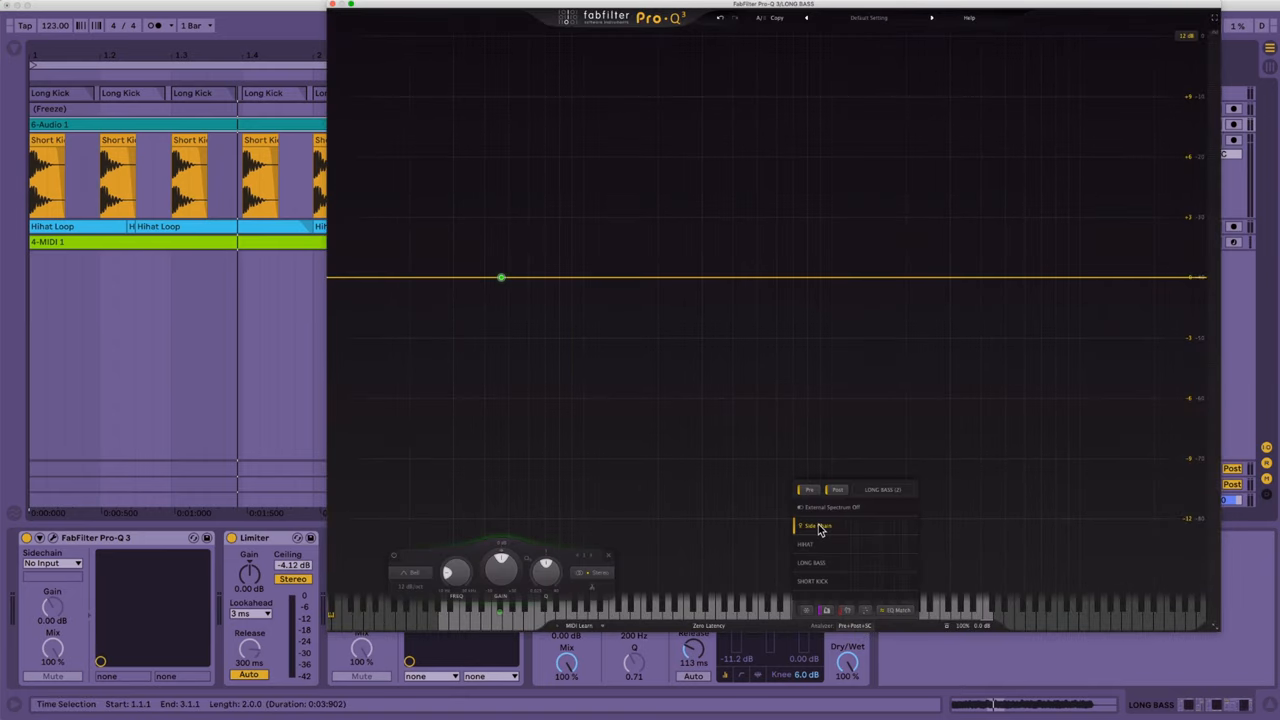
Make the bass EQ band dynamic and deepen its cut range.
{"action": "right_click", "coordinate": [501, 278]}
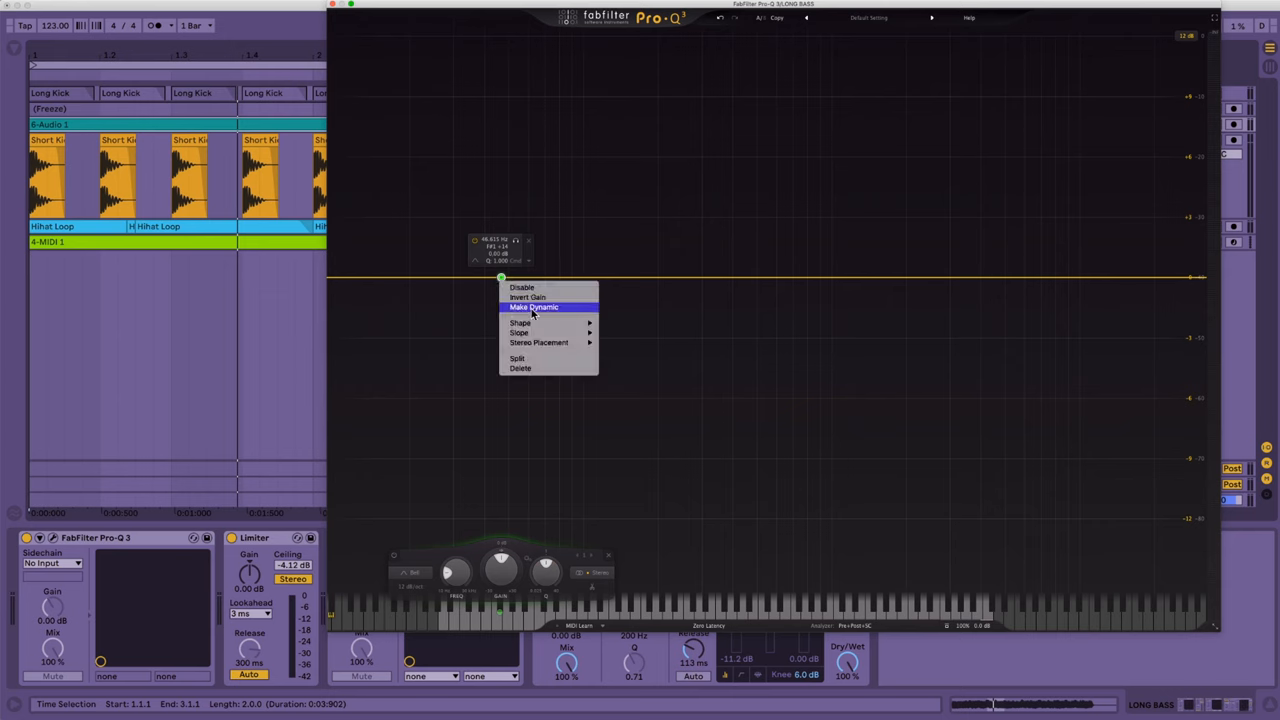
{"action": "left_click", "coordinate": [533, 307]}
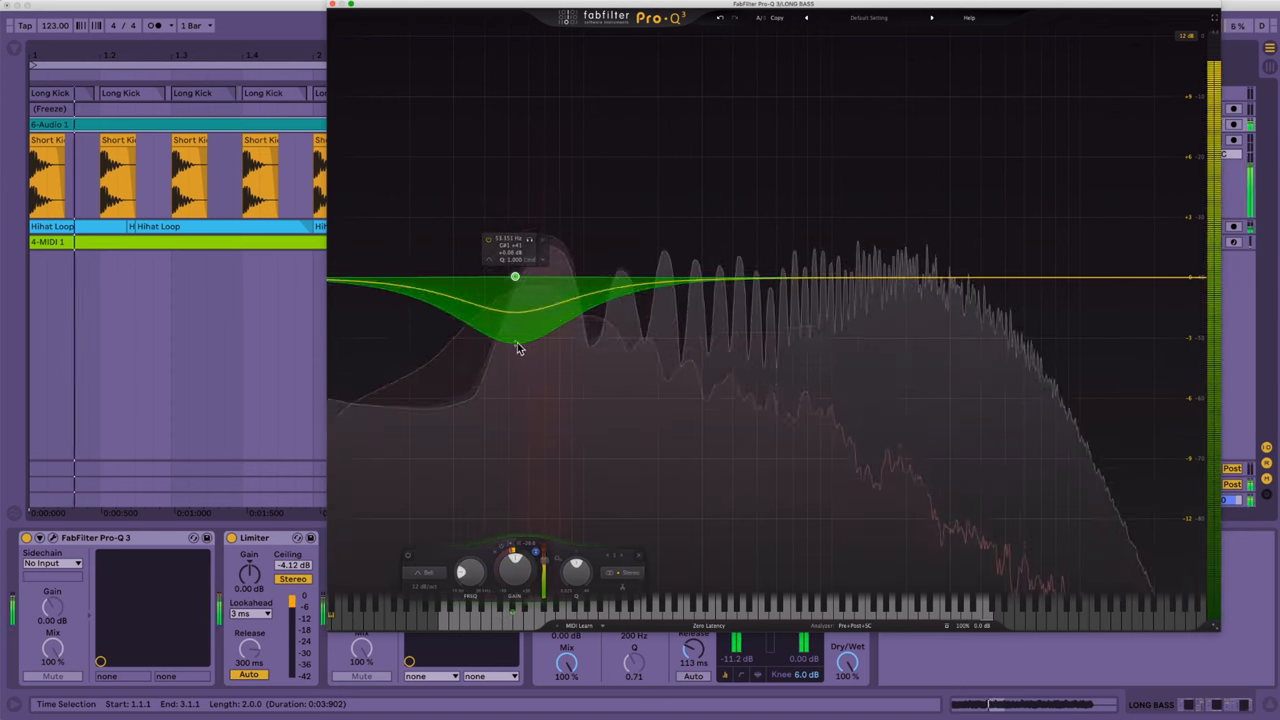
{"action": "left_click_drag", "start_coordinate": [514, 276], "coordinate": [525, 276]}
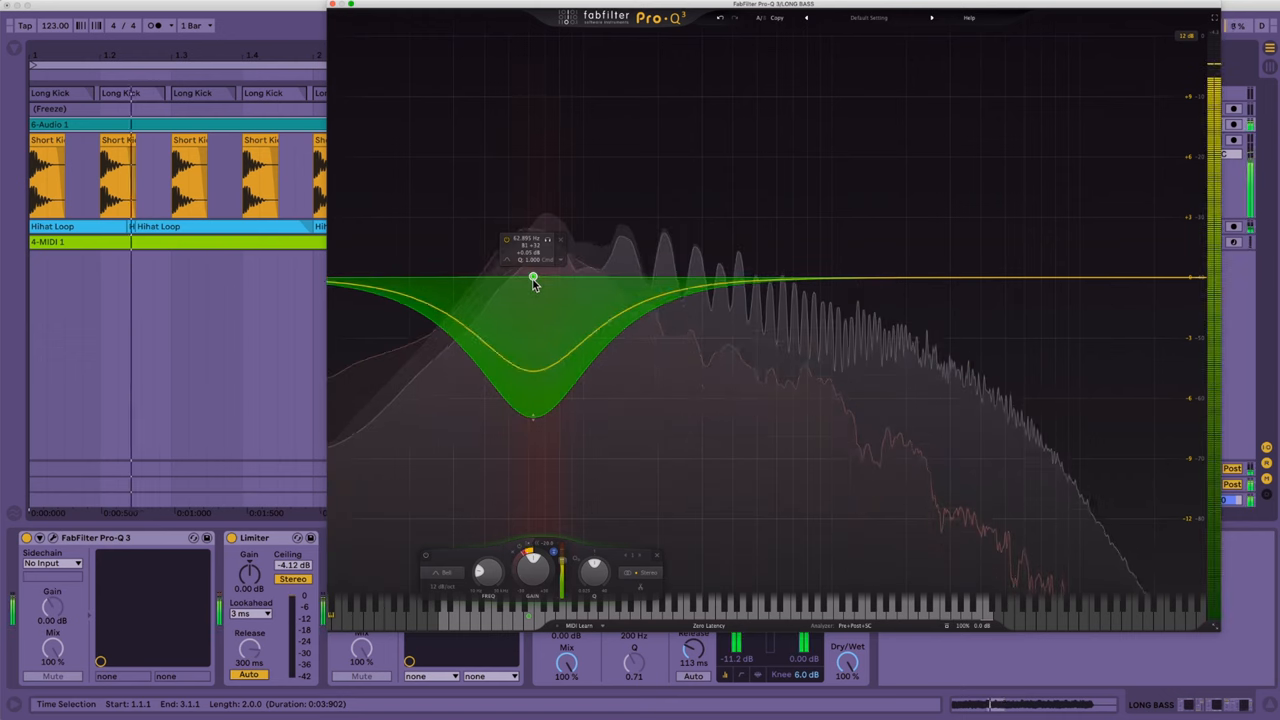
Sweep the dynamic band through the mids and settle it back on the low end.
{"action": "left_click_drag", "start_coordinate": [533, 278], "coordinate": [845, 280]}
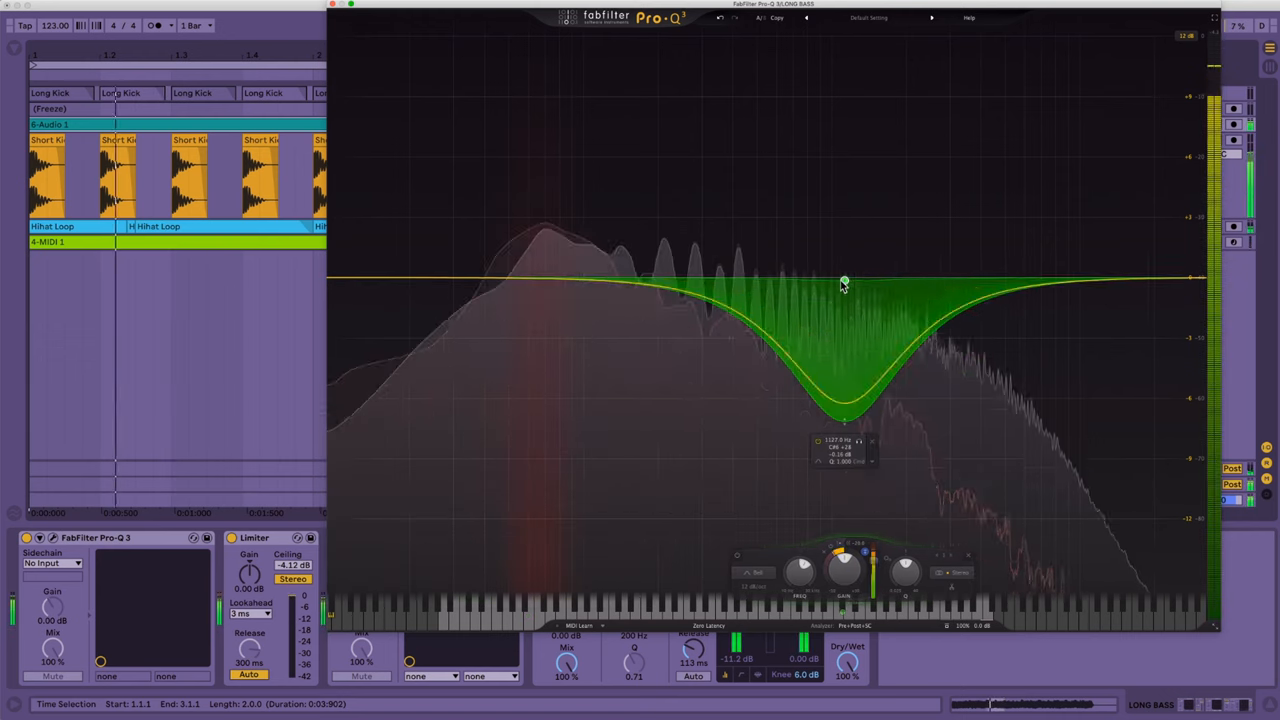
{"action": "left_click_drag", "start_coordinate": [845, 280], "coordinate": [538, 272]}
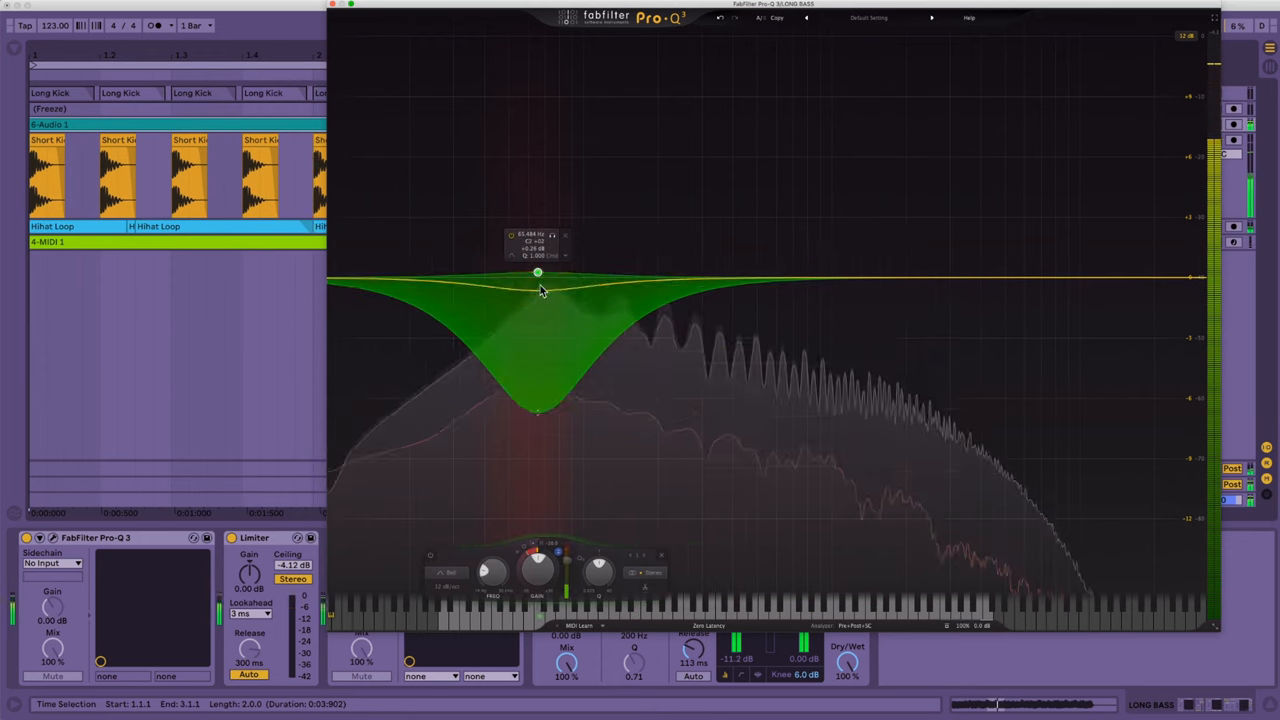
{"action": "left_click_drag", "start_coordinate": [538, 290], "coordinate": [538, 140]}
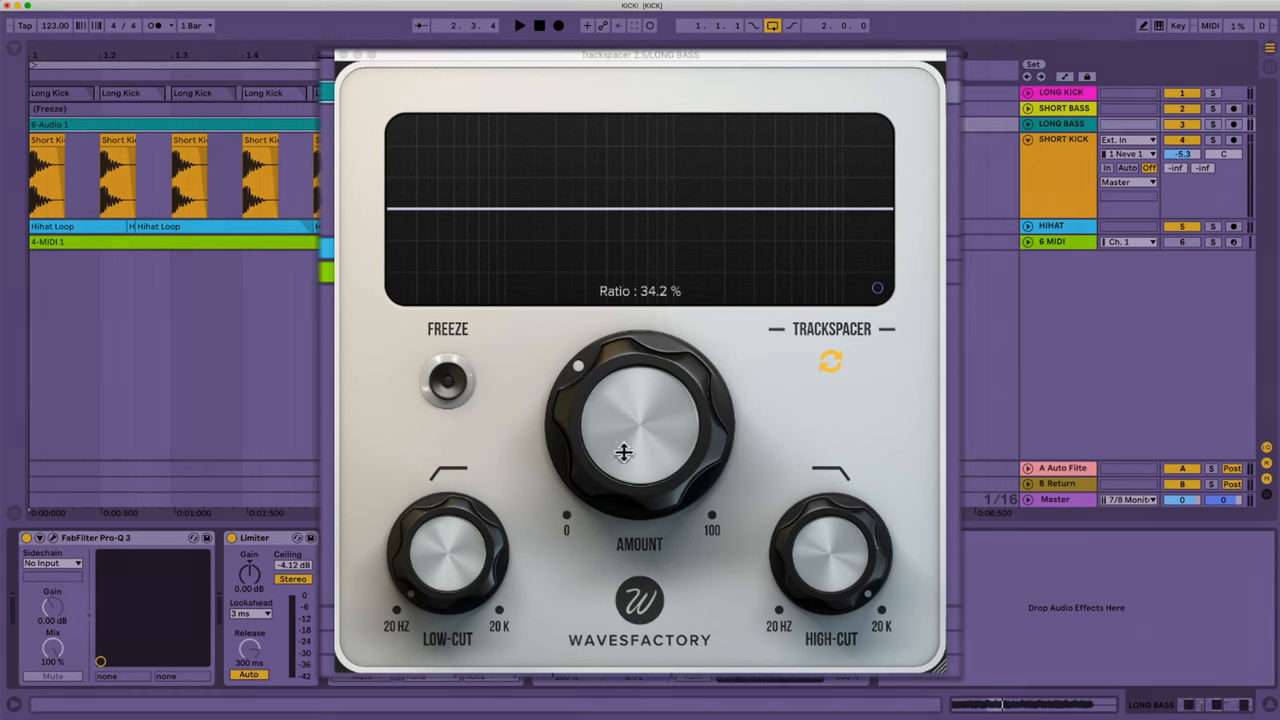
Set Trackspacer Amount to 34.2% and High-Cut down to about 5092 Hz.
{"action": "left_click", "coordinate": [518, 25]}
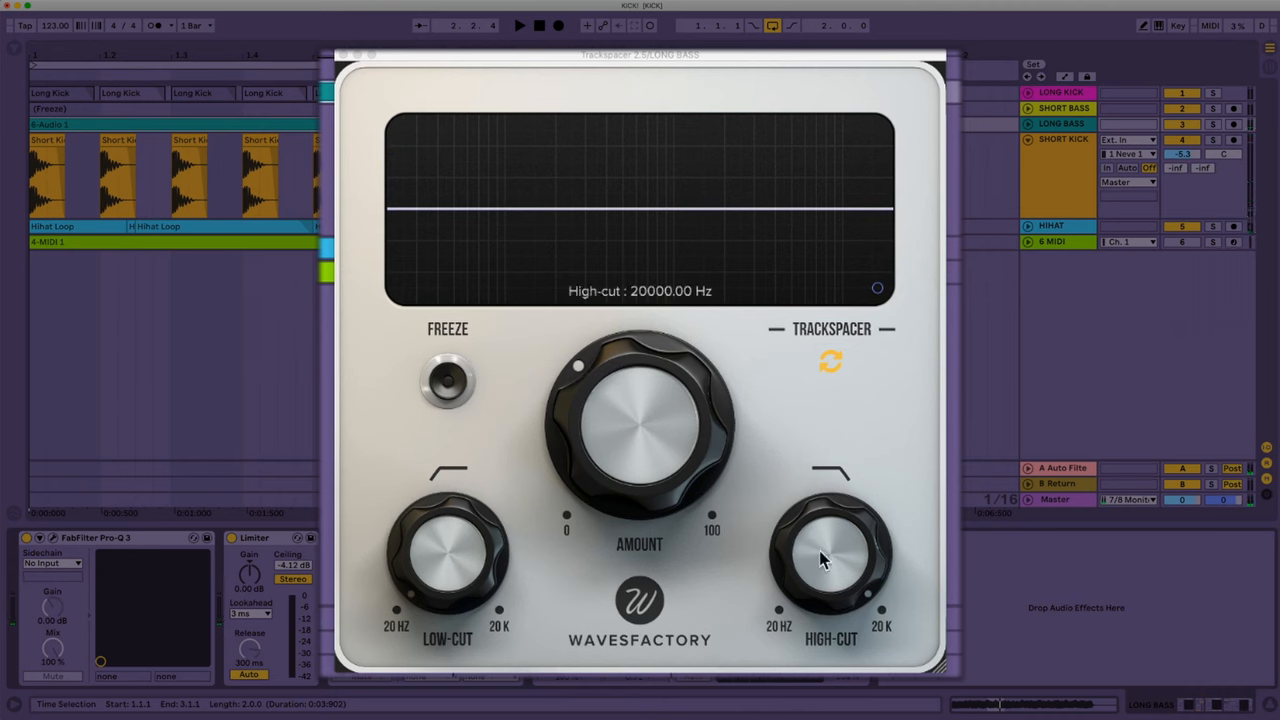
{"action": "left_click_drag", "start_coordinate": [831, 555], "coordinate": [810, 565]}
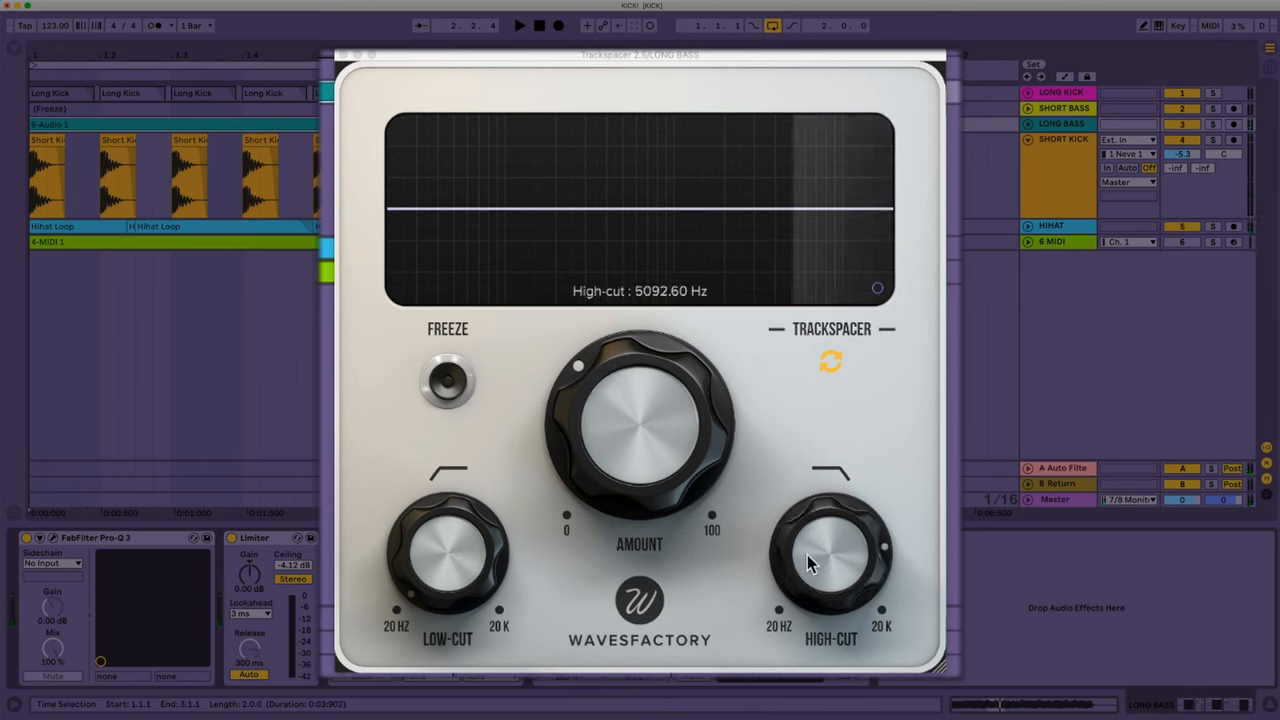
{"action": "left_click_drag", "start_coordinate": [830, 555], "coordinate": [825, 575]}
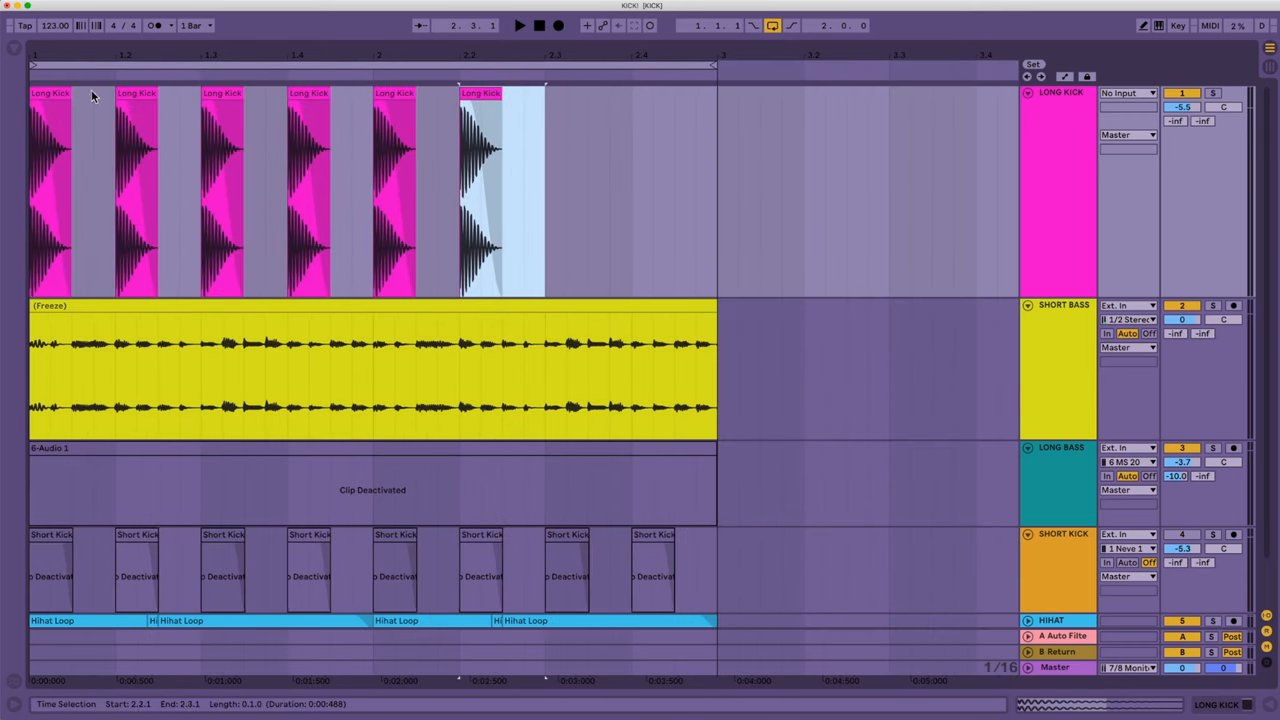
Remove the later Long Kick clips and shorten the first one to 0.0.3.
{"action": "left_click", "coordinate": [519, 25]}
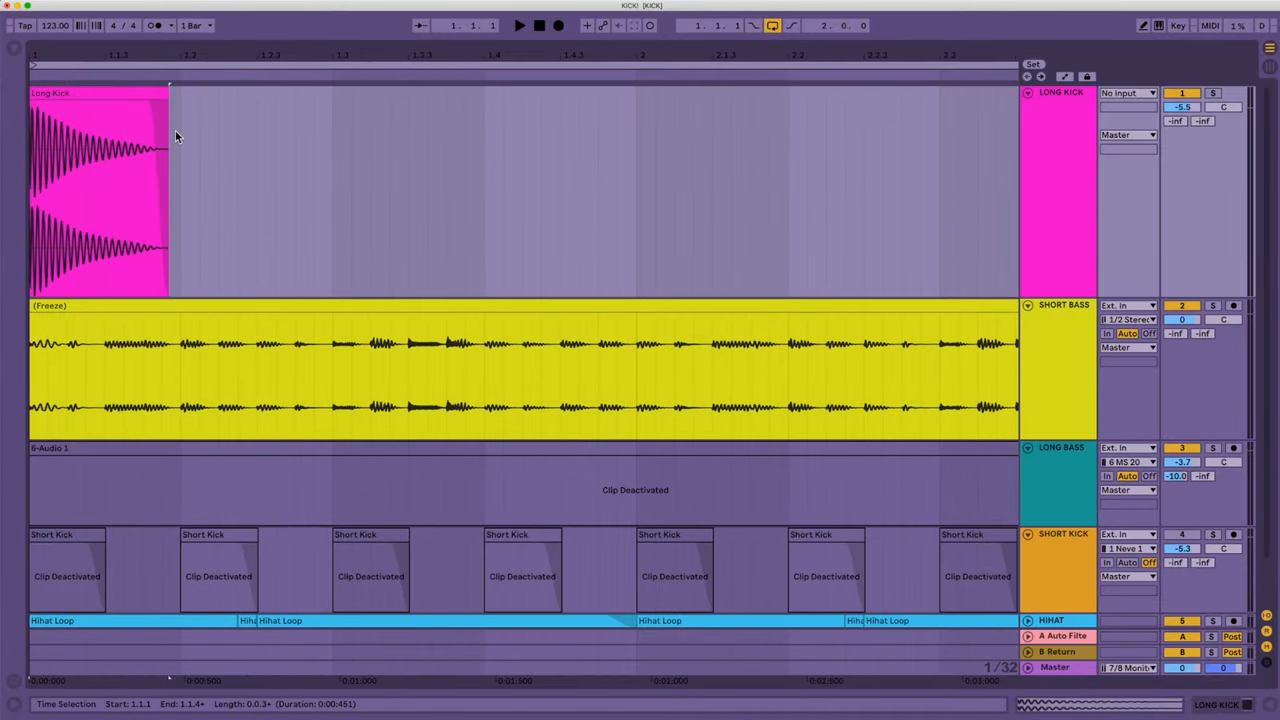
{"action": "left_click", "coordinate": [80, 95]}
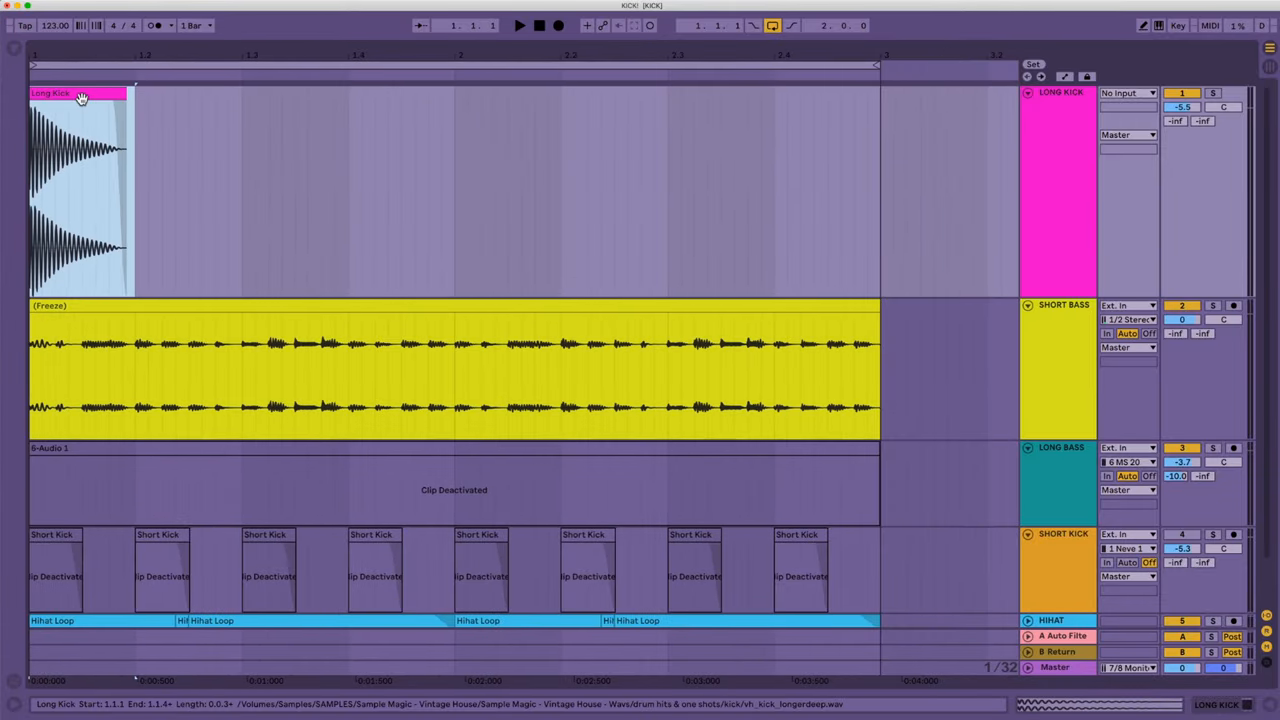